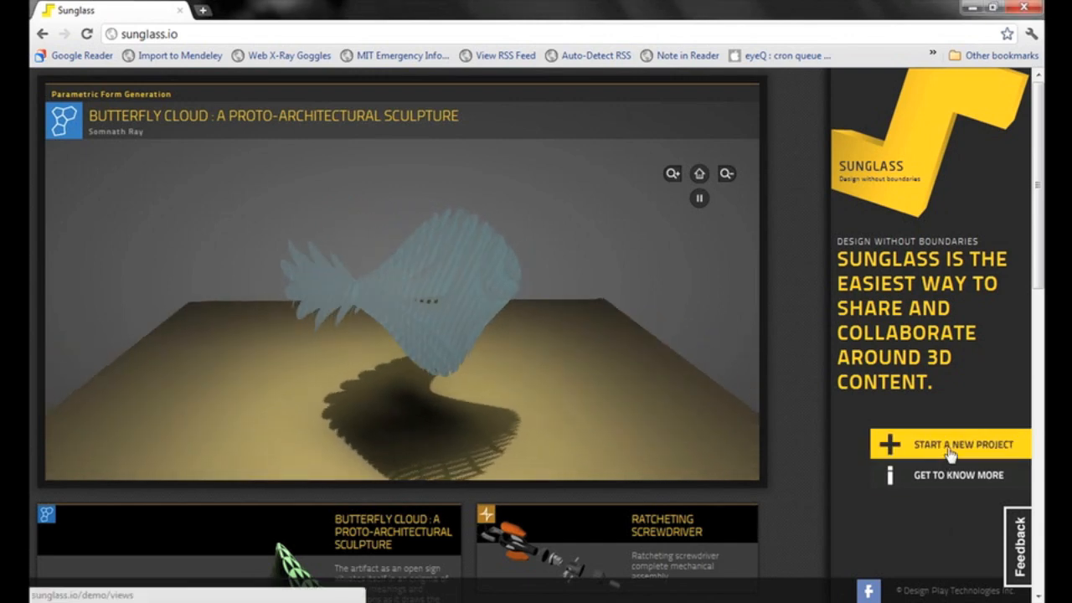
# Start a new project and join its live session as 'kaustuvdebis'.
pyautogui.click(949, 446)
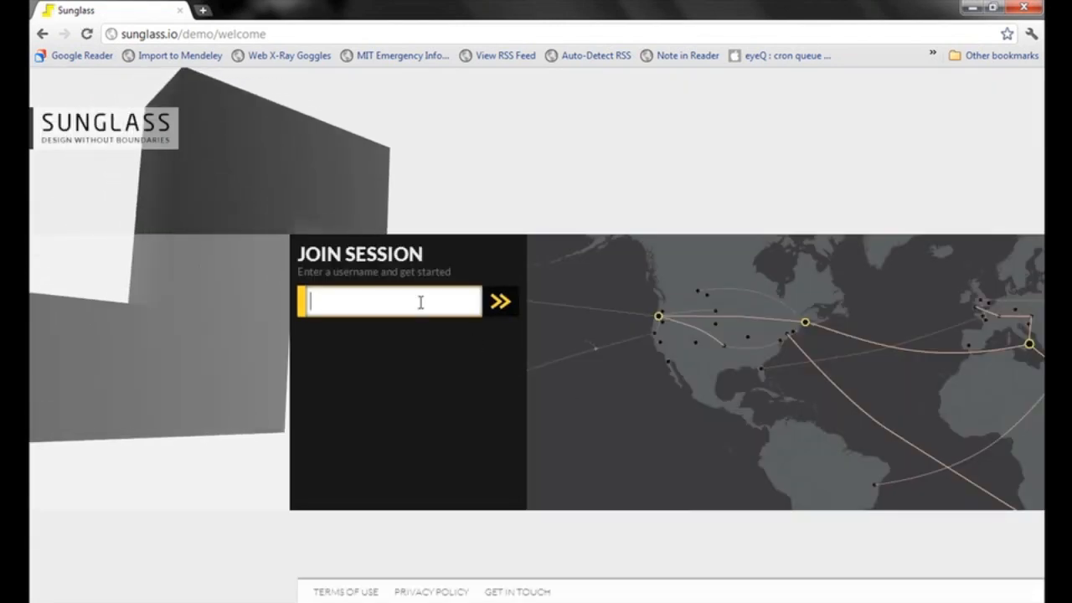
pyautogui.write('kaustuvdebis')
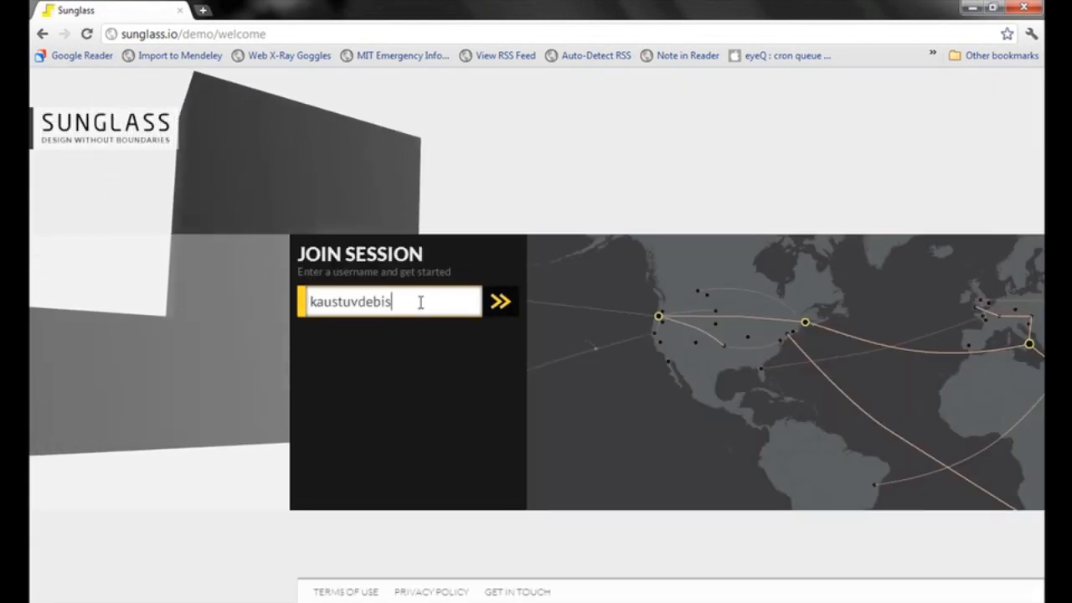
pyautogui.click(499, 301)
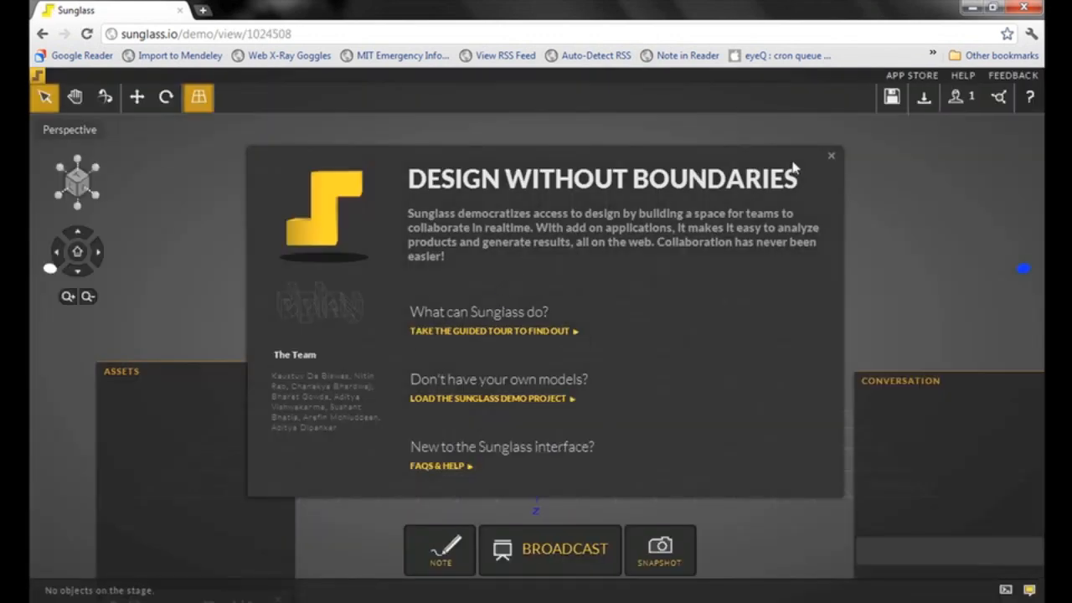
# Close the Design Without Boundaries welcome overview dialog.
pyautogui.click(830, 155)
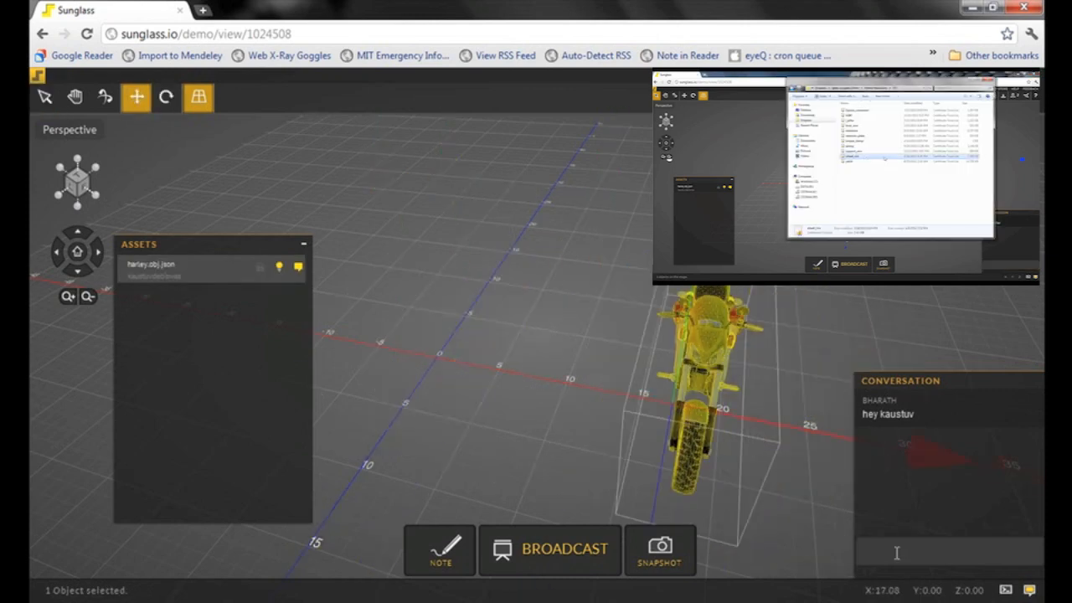
# Post 'hi' in the Conversation asking the collaborator to add their model.
pyautogui.write('hi')
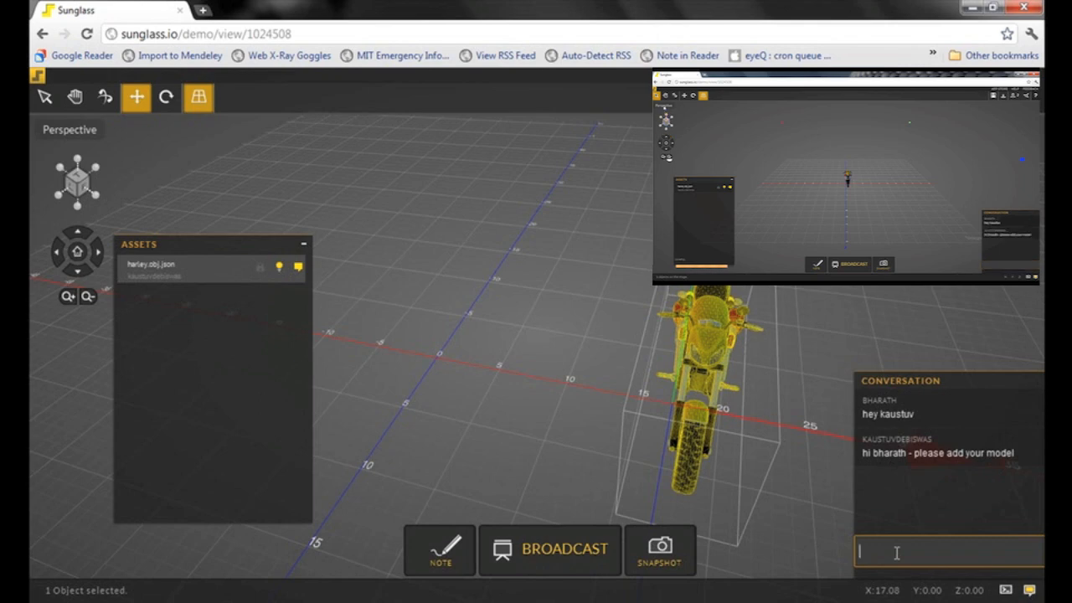
pyautogui.click(104, 98)
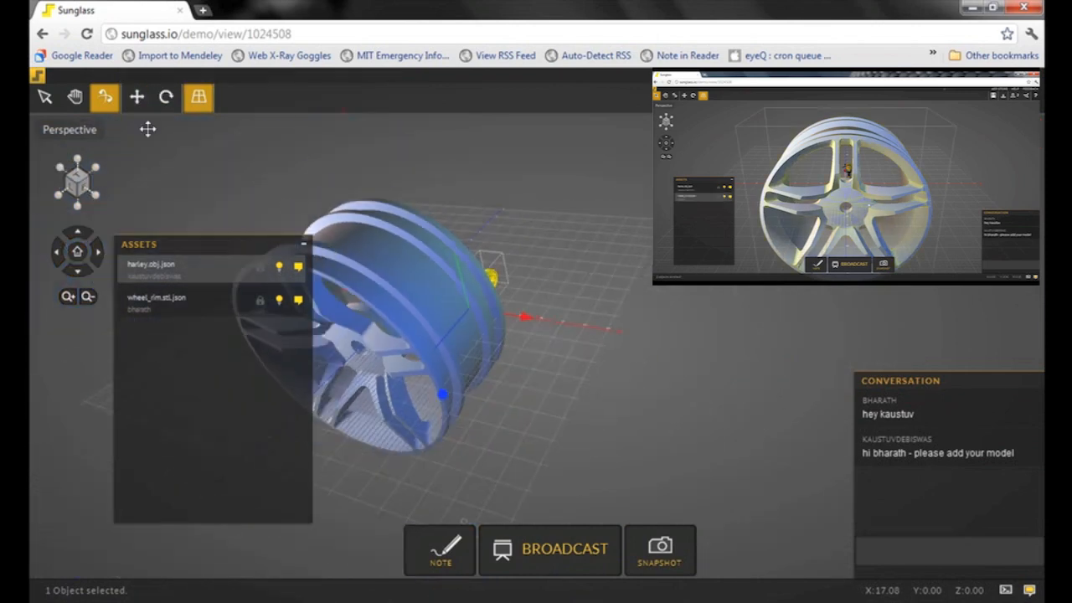
# Scale the wheel rim down to 0.3 using Scale Object.
pyautogui.click(46, 97)
pyautogui.write('0.3')
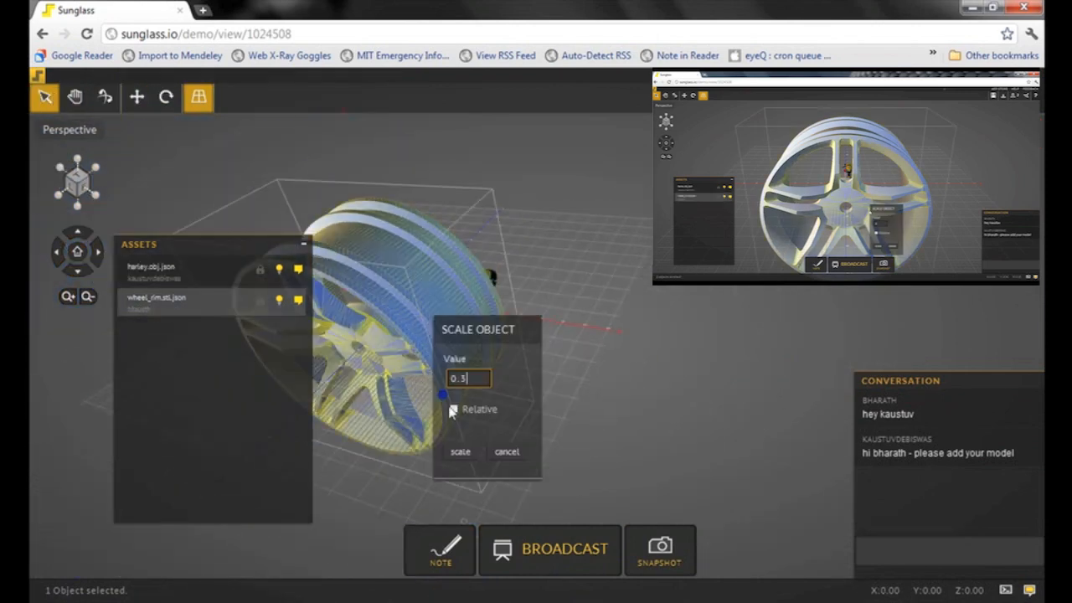
pyautogui.click(461, 450)
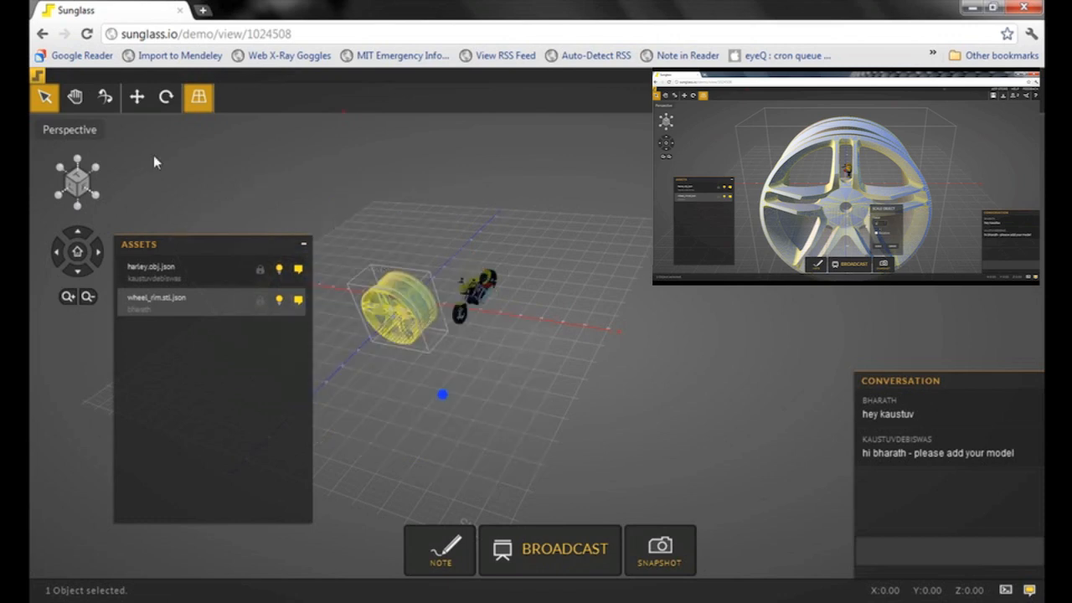
pyautogui.click(73, 98)
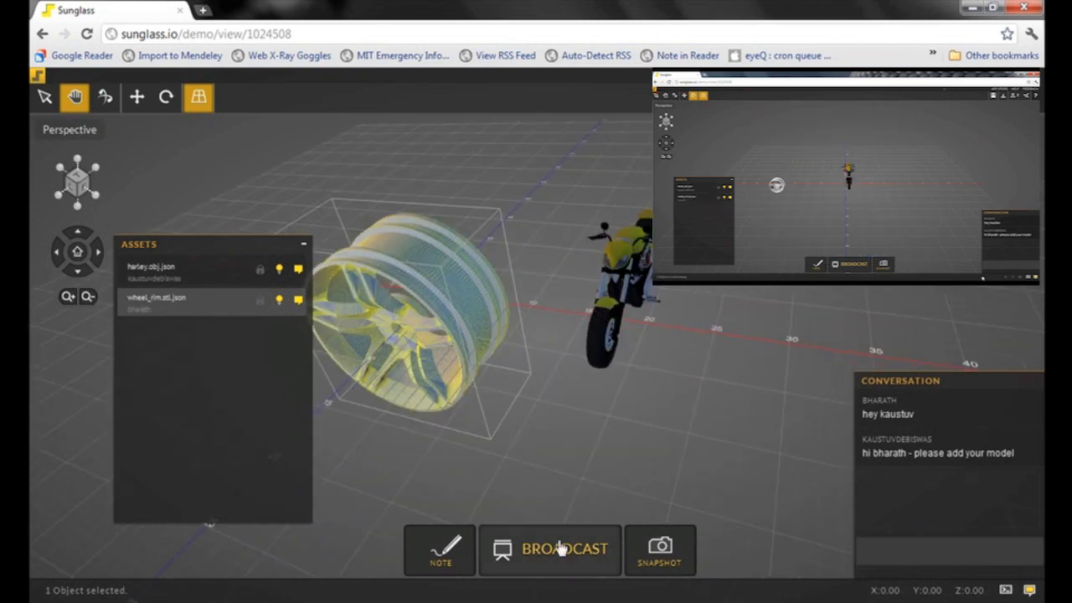
# Turn on broadcasting, then move the wheel rim horizontally and rotate it.
pyautogui.click(549, 551)
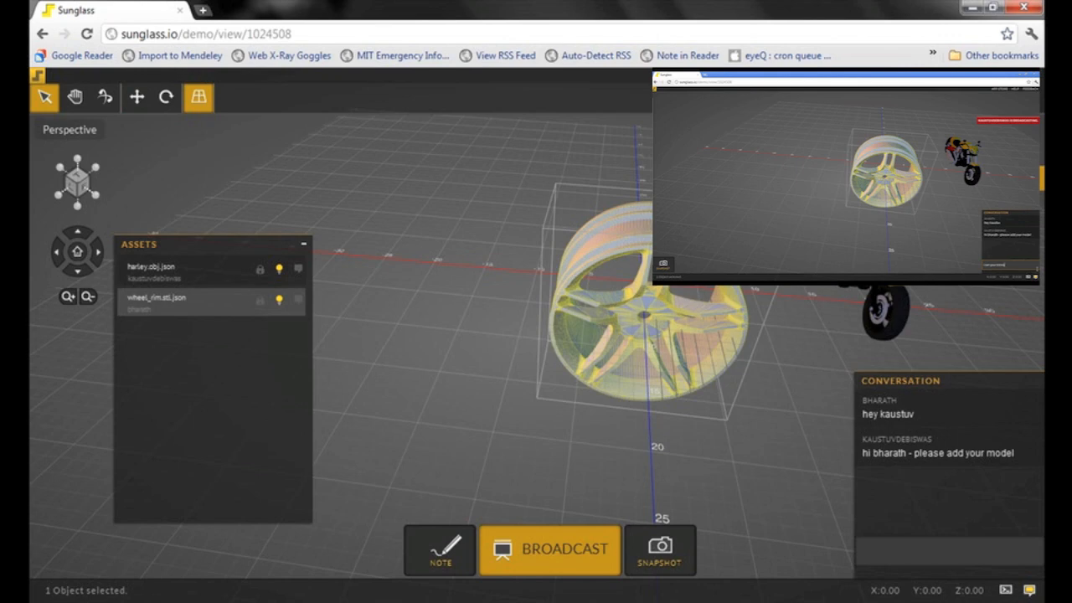
pyautogui.rightClick(649, 314)
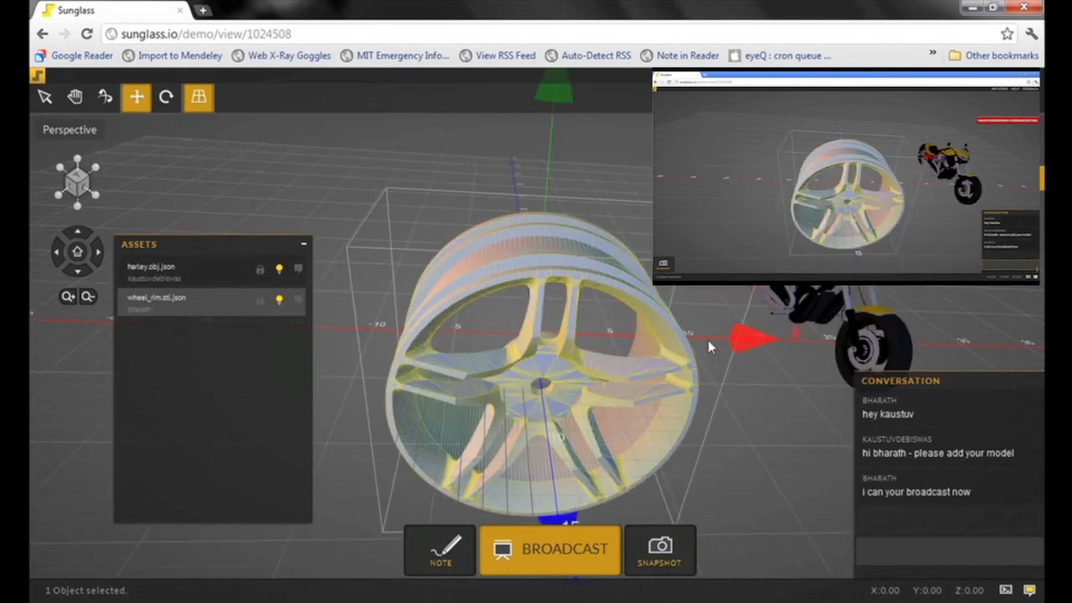
pyautogui.moveTo(544, 335); pyautogui.dragTo(711, 377)
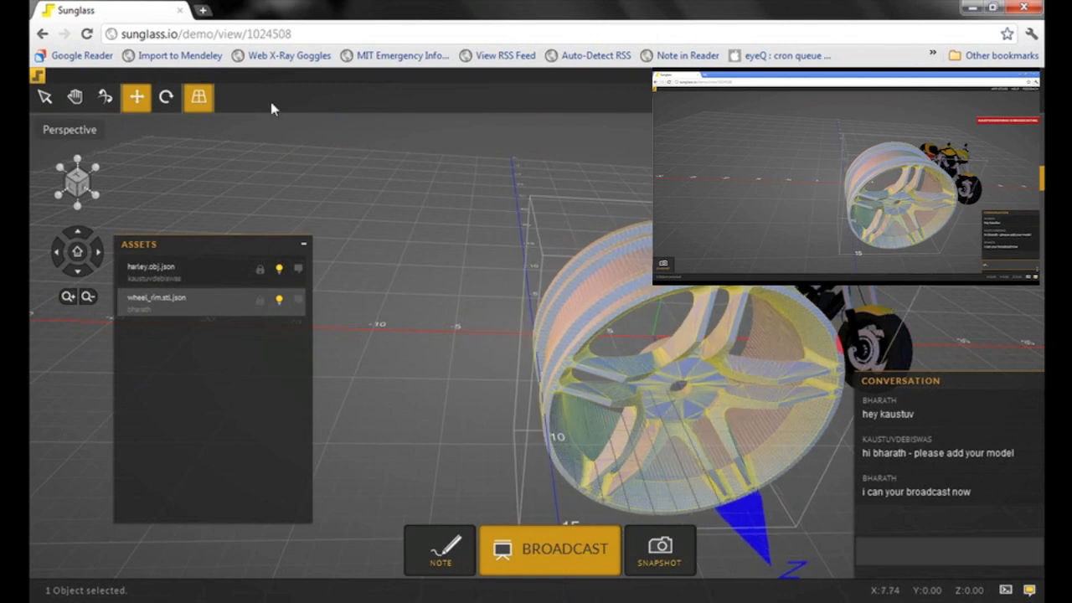
pyautogui.click(171, 98)
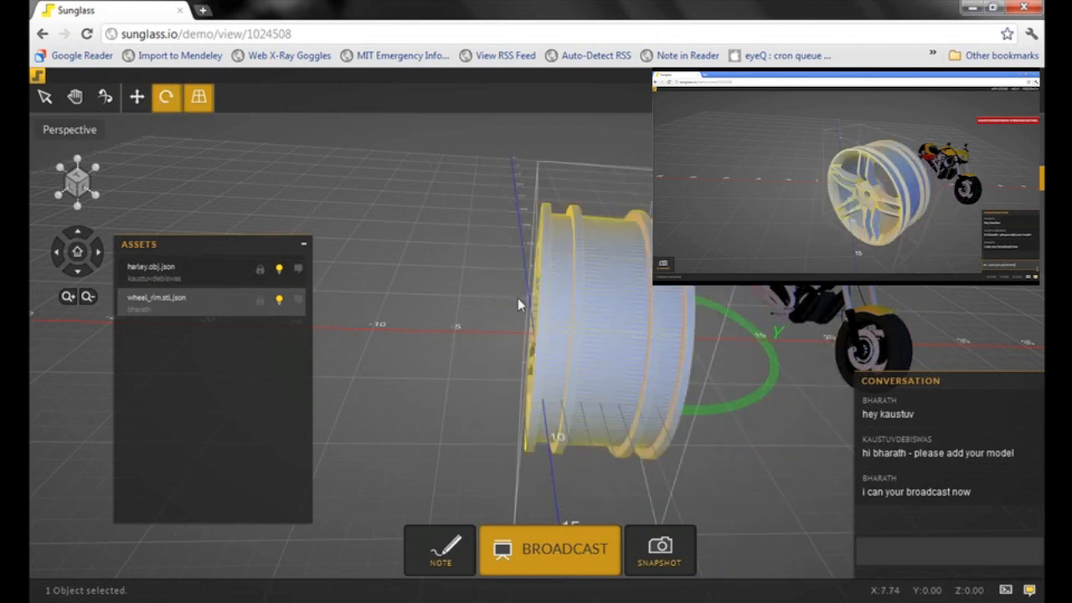
pyautogui.click(75, 97)
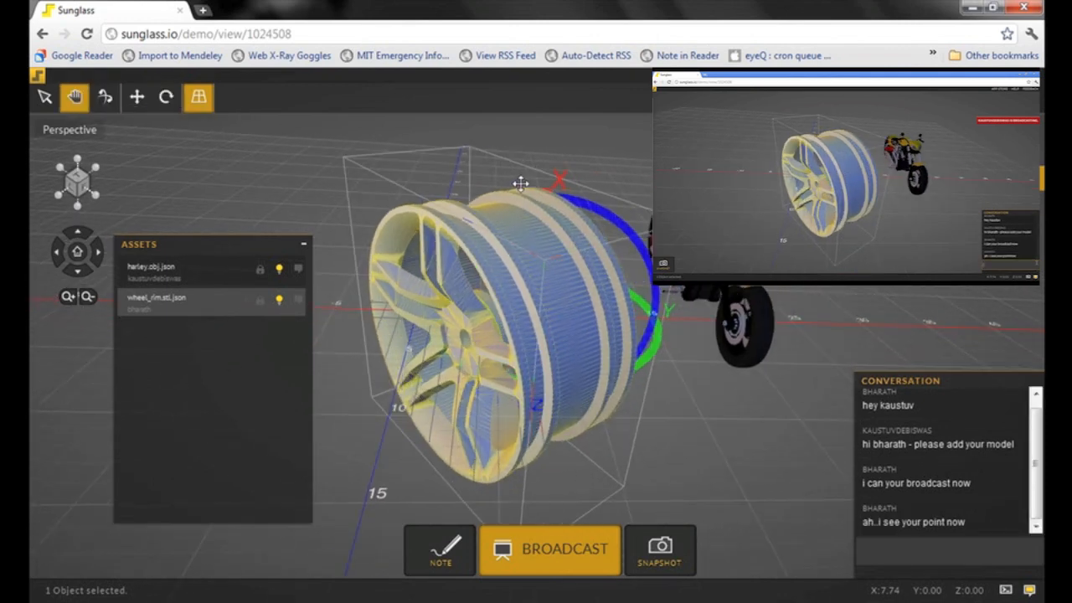
# Sketch a red outline over the motorcycle and save note 'bike' commenting 'new design required'.
pyautogui.click(437, 554)
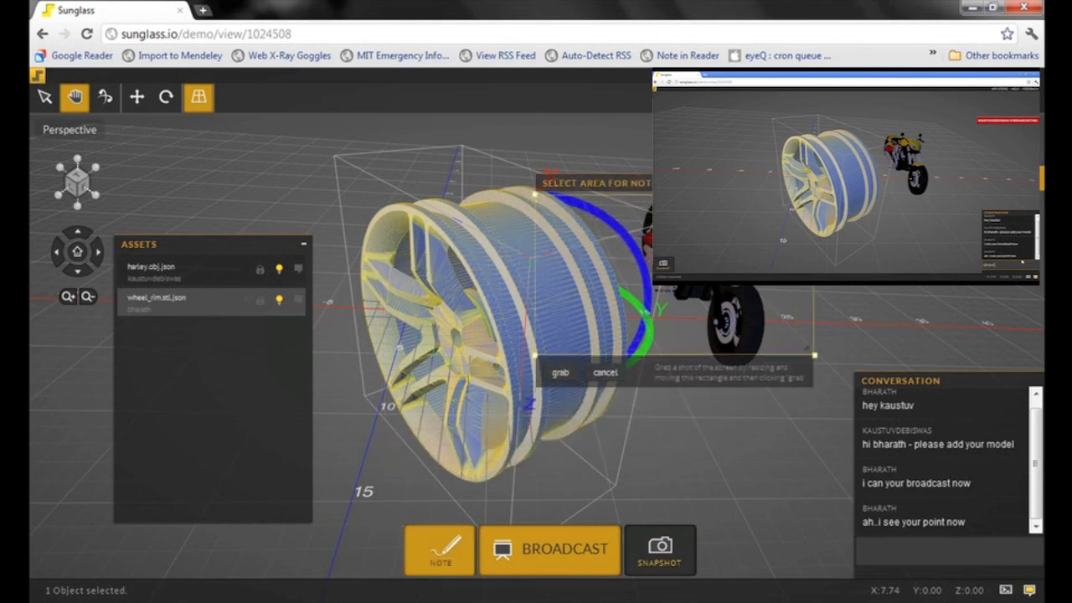
pyautogui.click(566, 370)
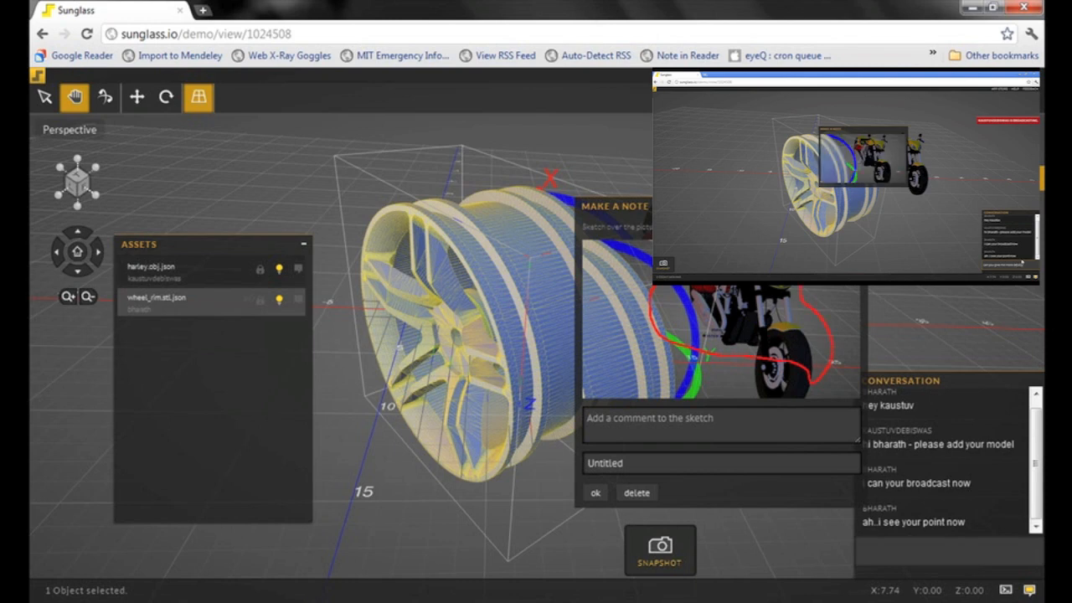
pyautogui.scroll(-3)
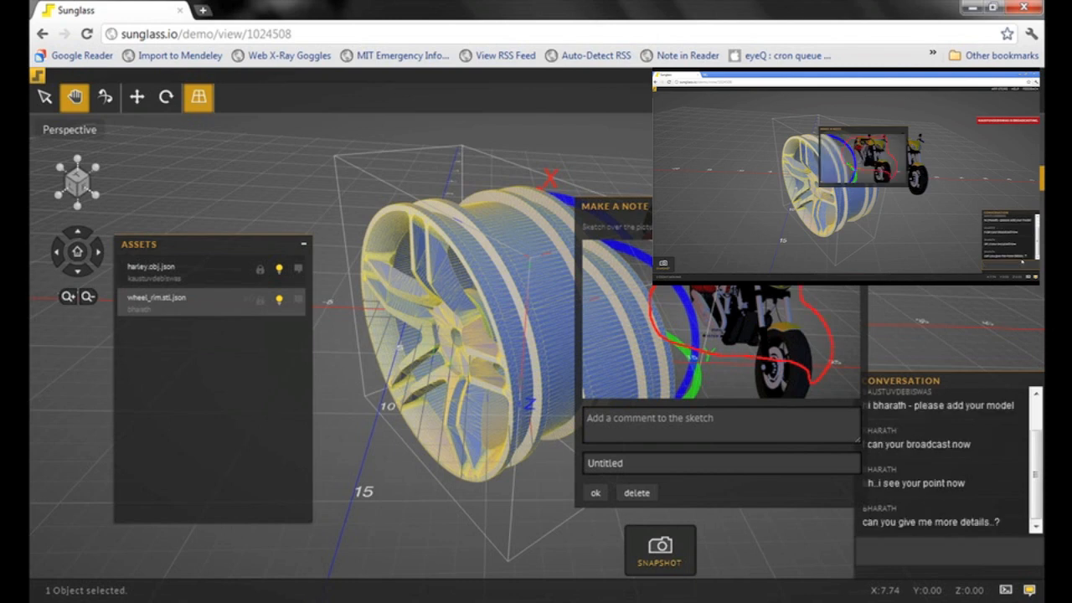
pyautogui.moveTo(751, 297)
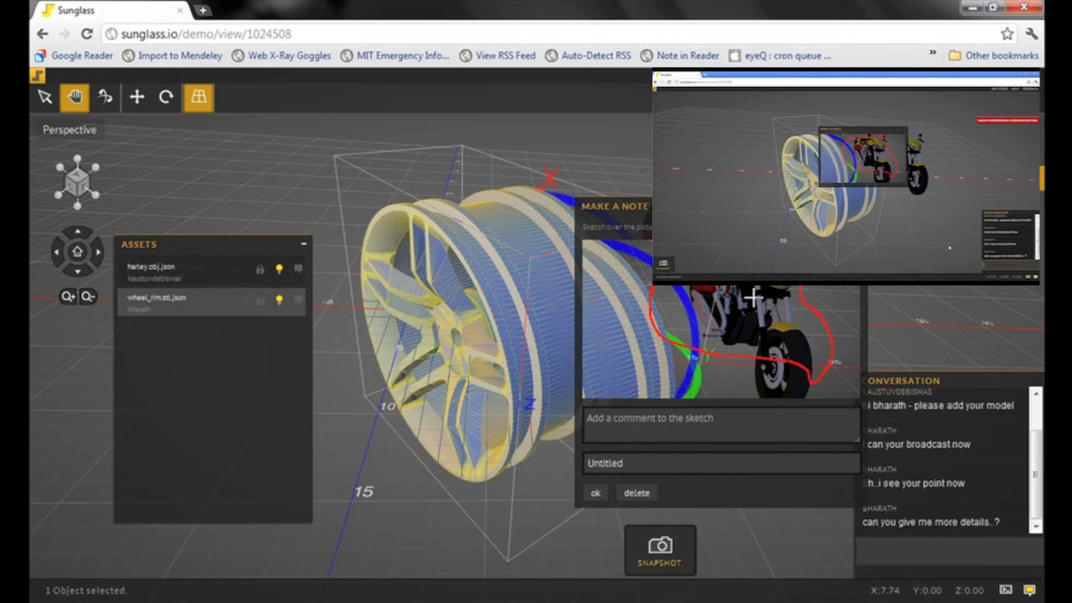
pyautogui.write('bi')
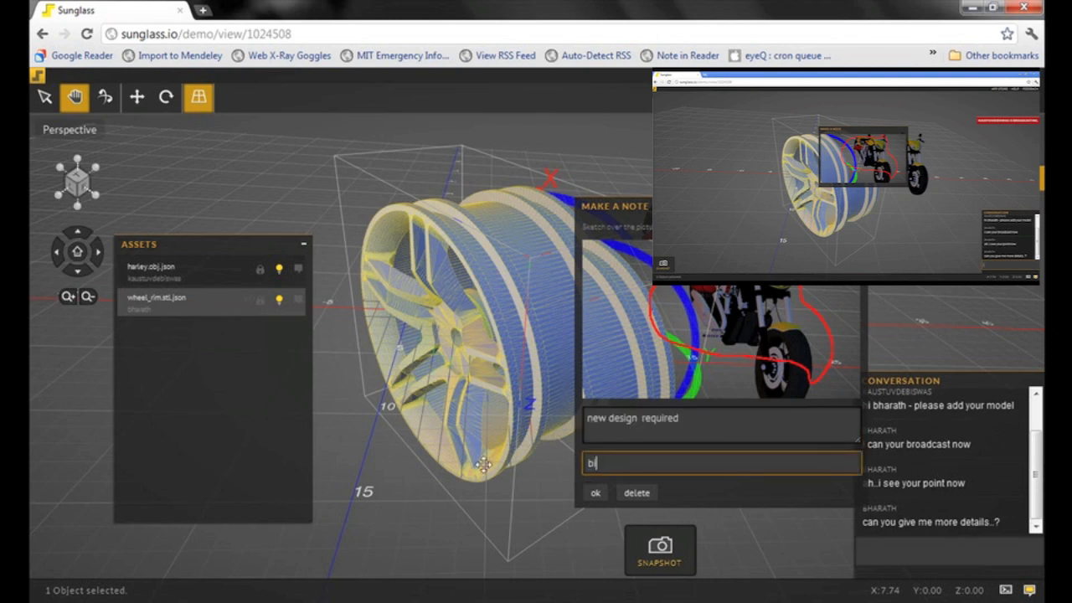
pyautogui.click(595, 492)
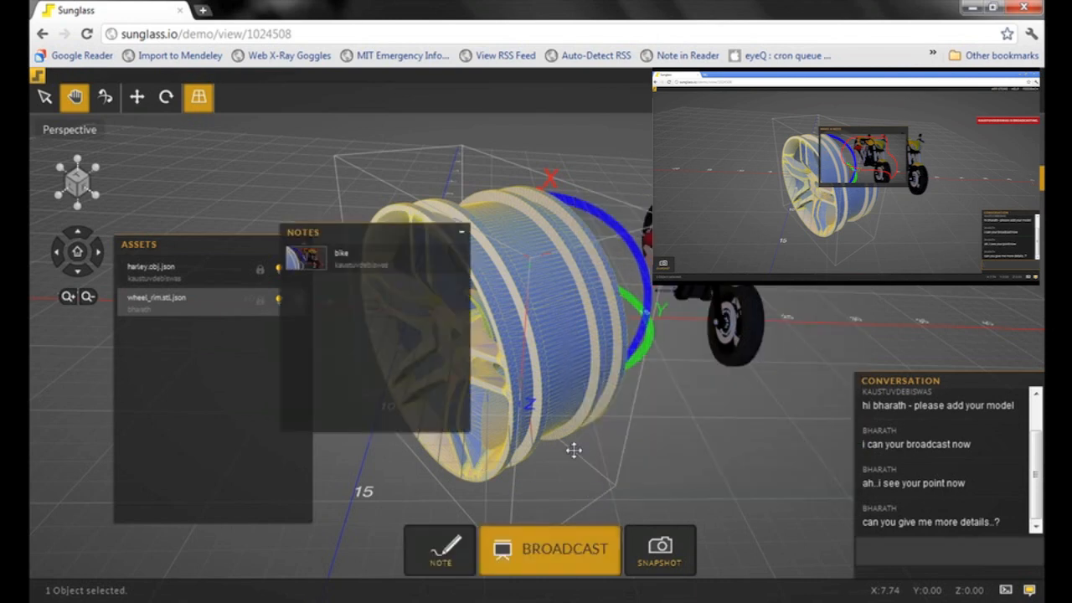
pyautogui.moveTo(302, 232); pyautogui.dragTo(434, 196)
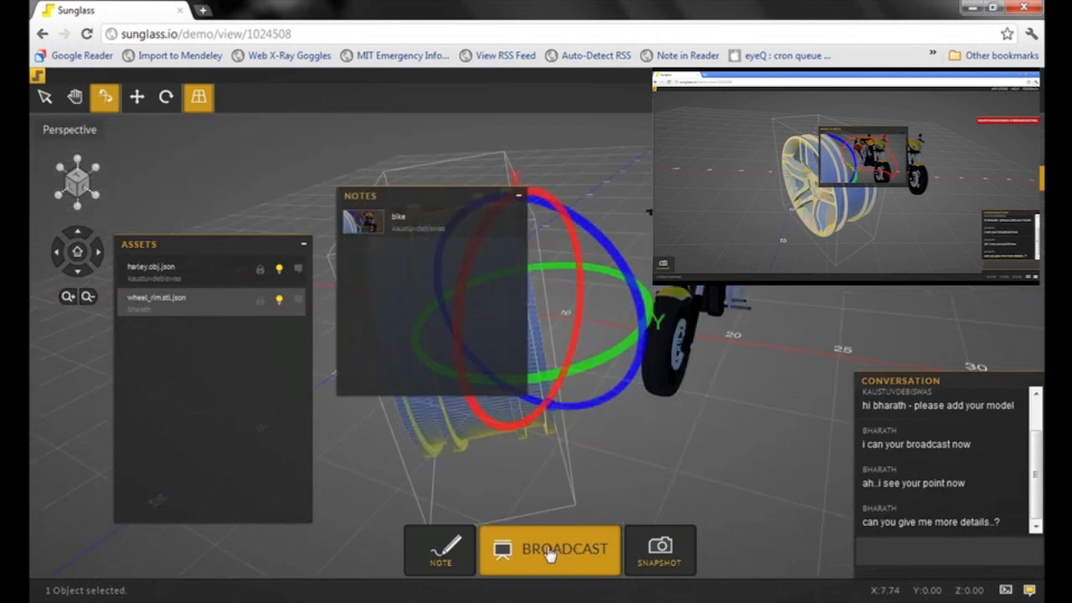
# Turn broadcasting of the live view off.
pyautogui.click(547, 549)
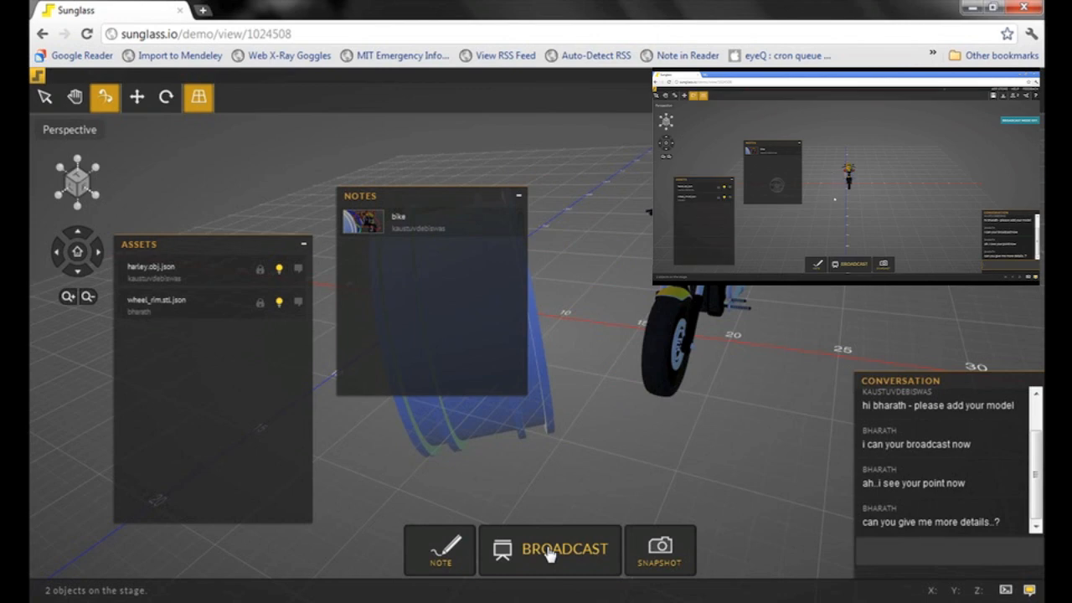
pyautogui.moveTo(375, 195)
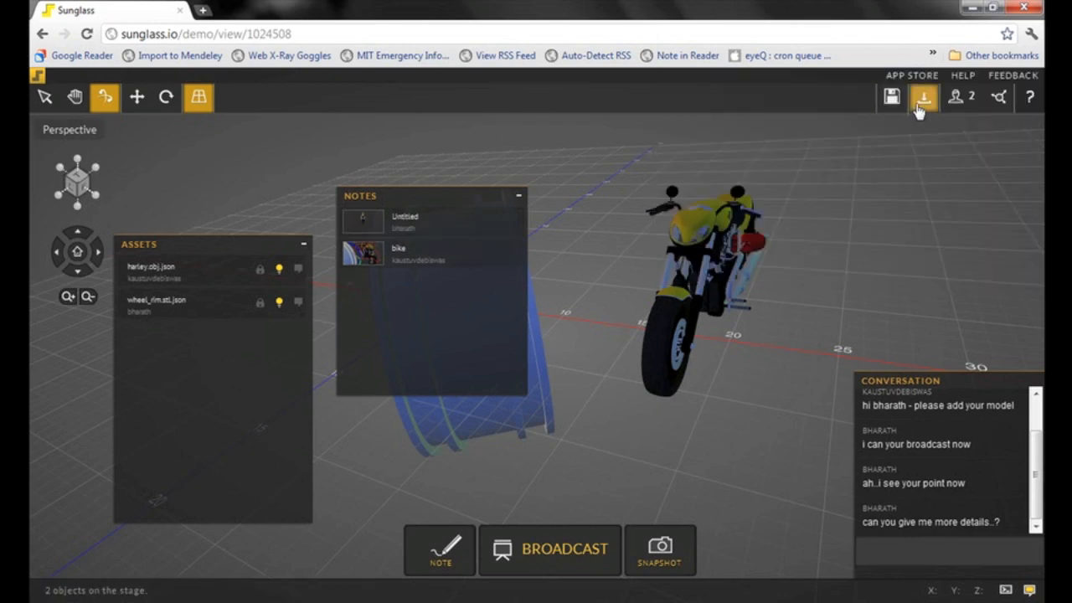
# Download notes as SessionDetails.html, review the bike and Untitled notes, return to Sunglass.
pyautogui.click(916, 99)
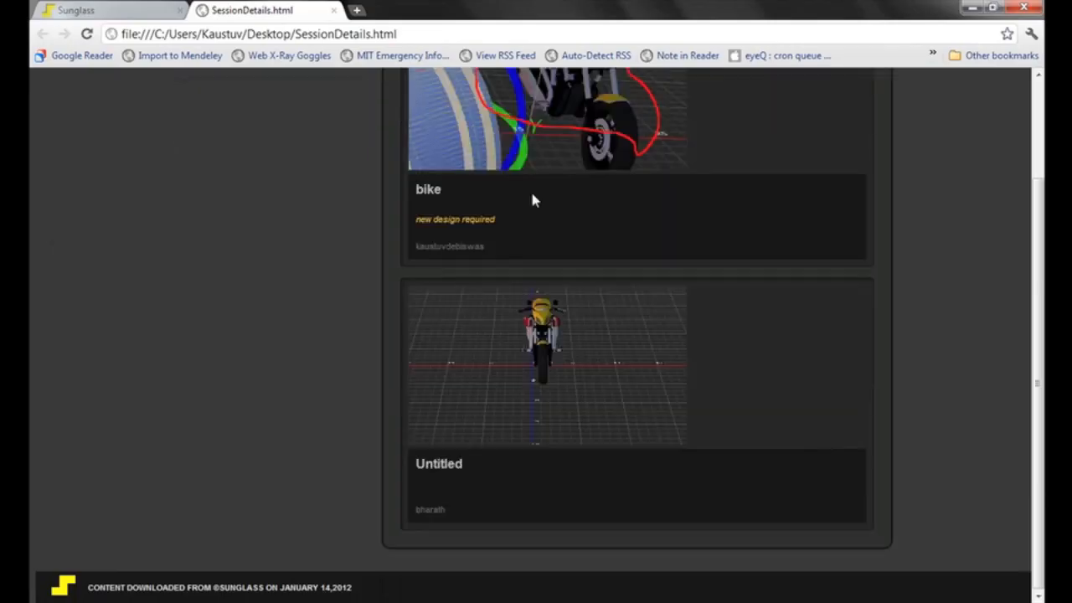
pyautogui.scroll(3)
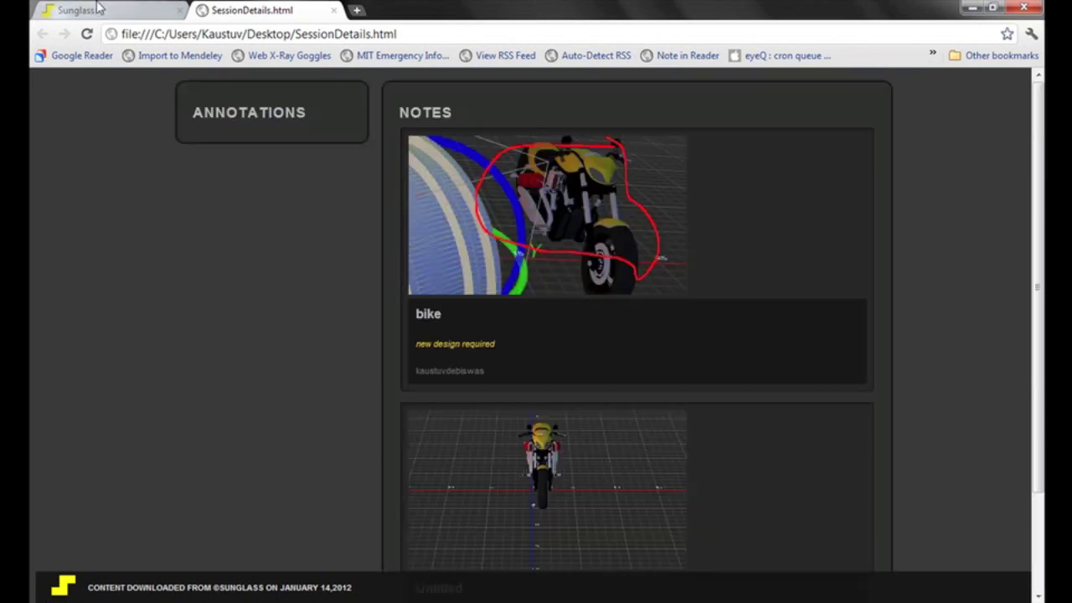
pyautogui.click(101, 13)
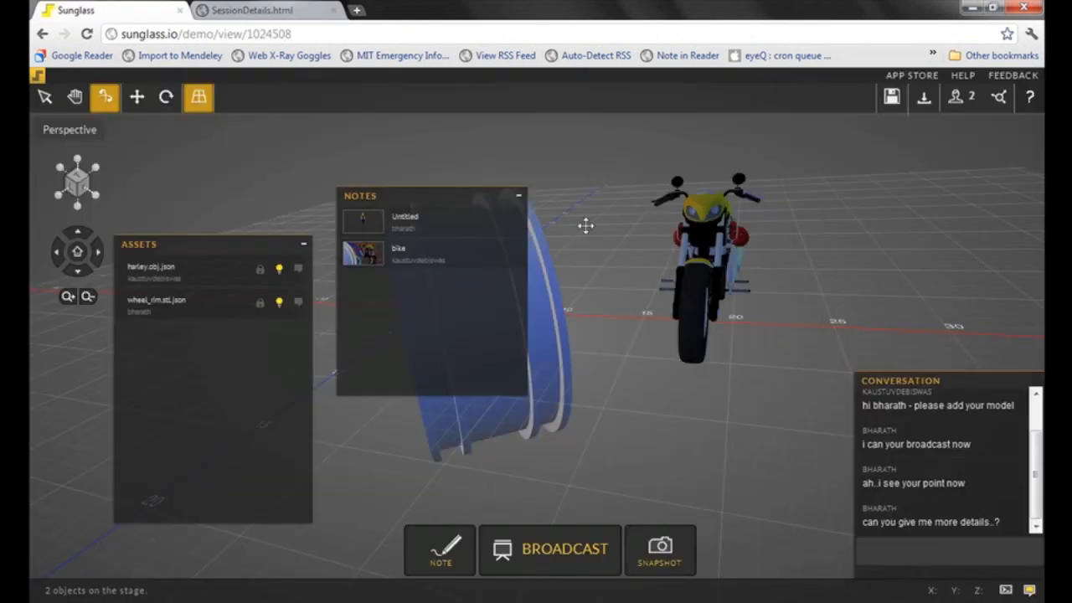